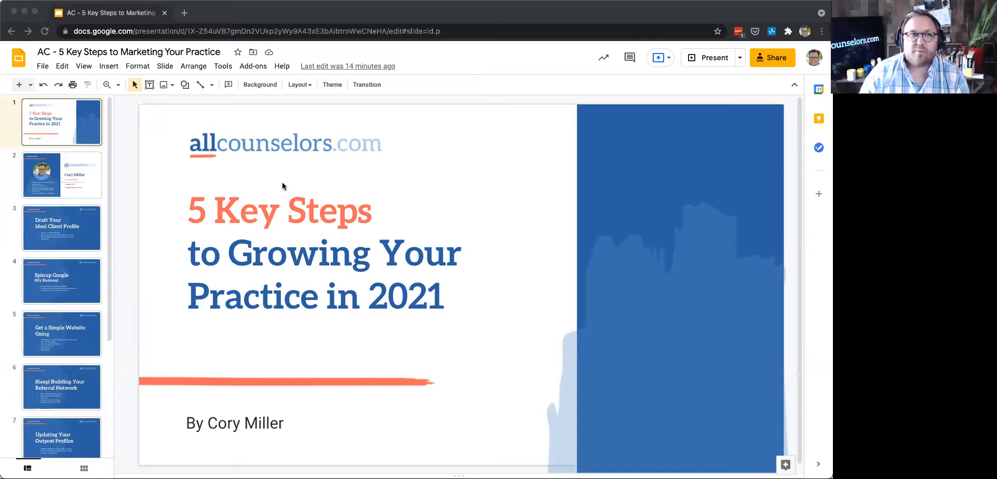
{"action": "mouse_move", "coordinate": [481, 66]}
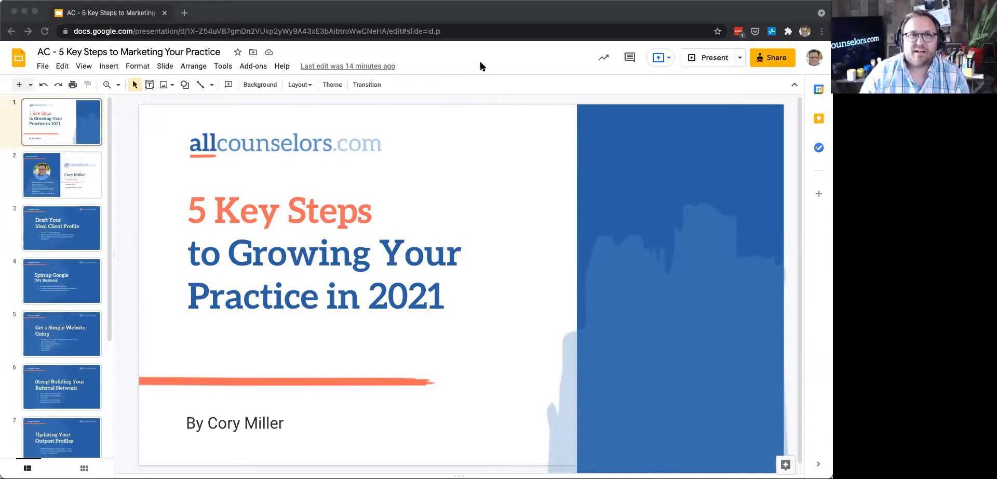
{"action": "mouse_move", "coordinate": [503, 52]}
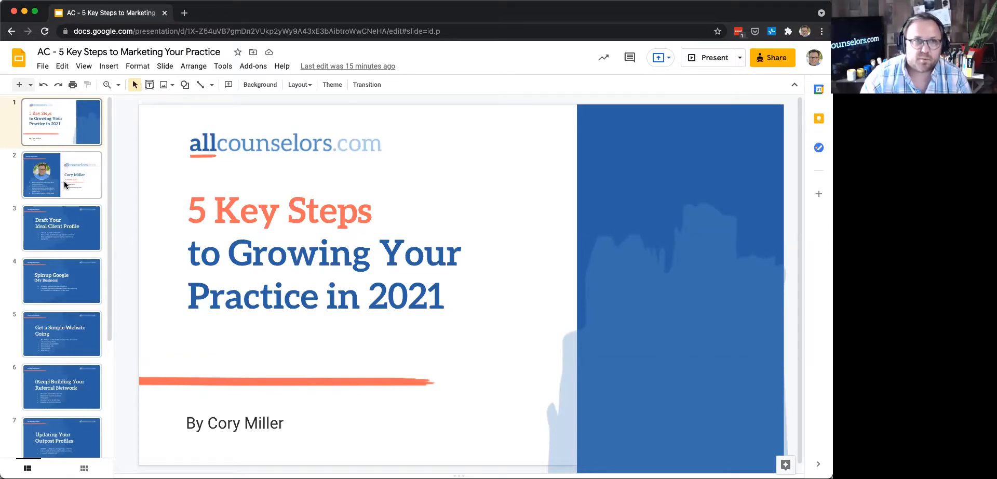
Show slide 2, the allcounselors.com founder's bio with background and contact details
{"action": "left_click", "coordinate": [61, 174]}
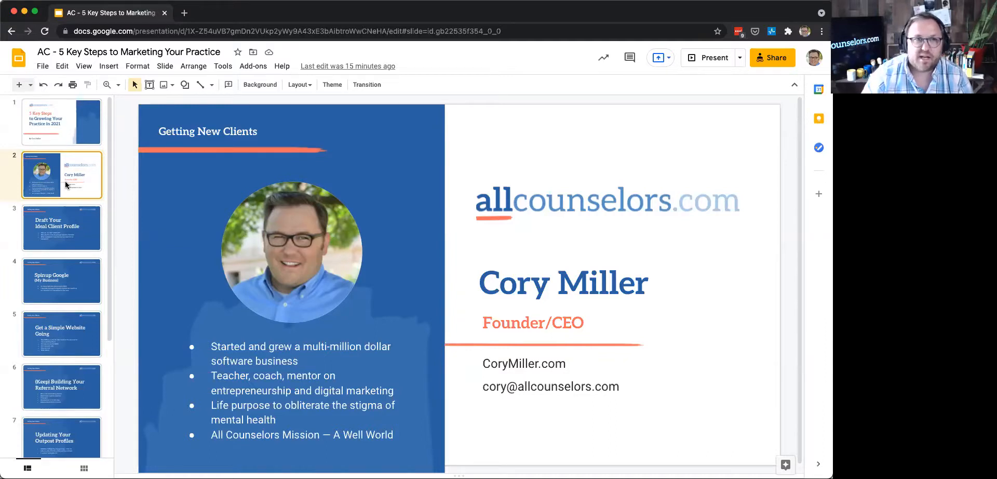
{"action": "mouse_move", "coordinate": [78, 310]}
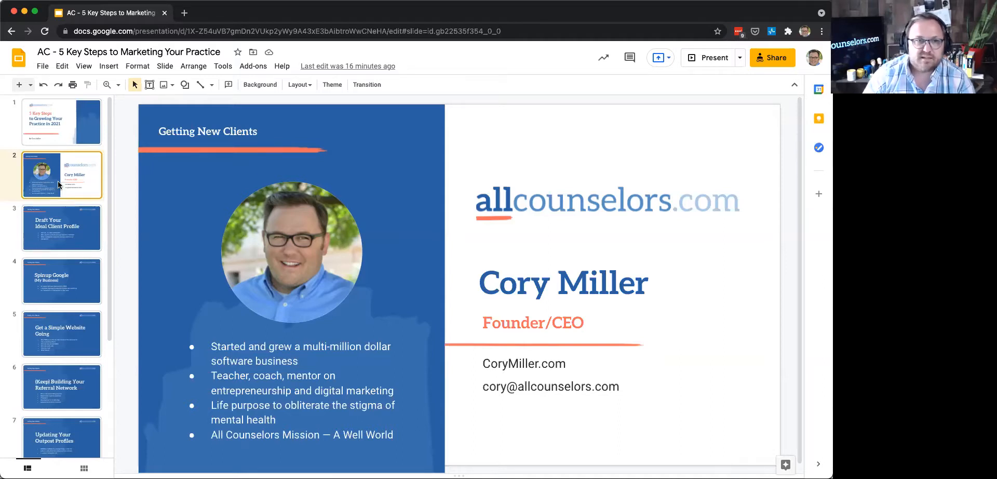
Show slide 3, Draft Your Ideal Client Profile, with its three guiding questions
{"action": "left_click", "coordinate": [61, 228]}
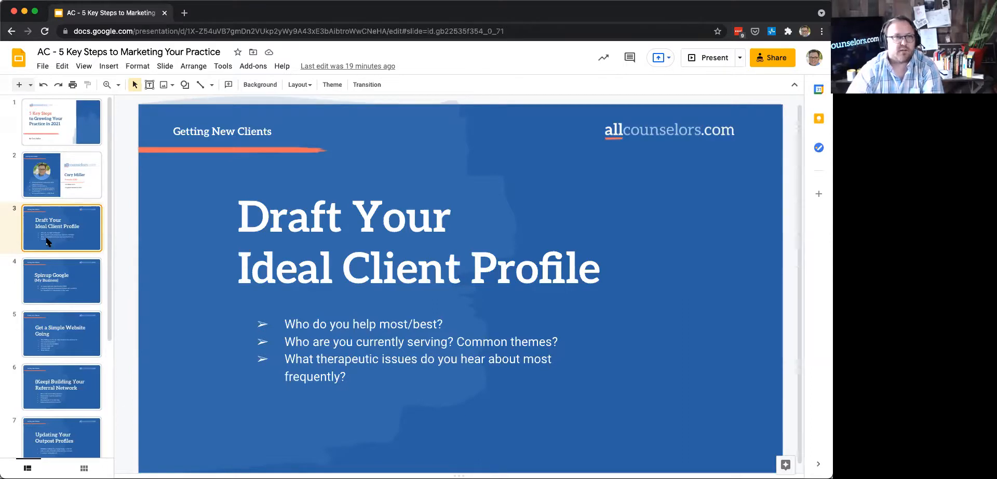
Show slide 4, Spinup Google (My Business), the top free way to get clients
{"action": "left_click", "coordinate": [62, 281]}
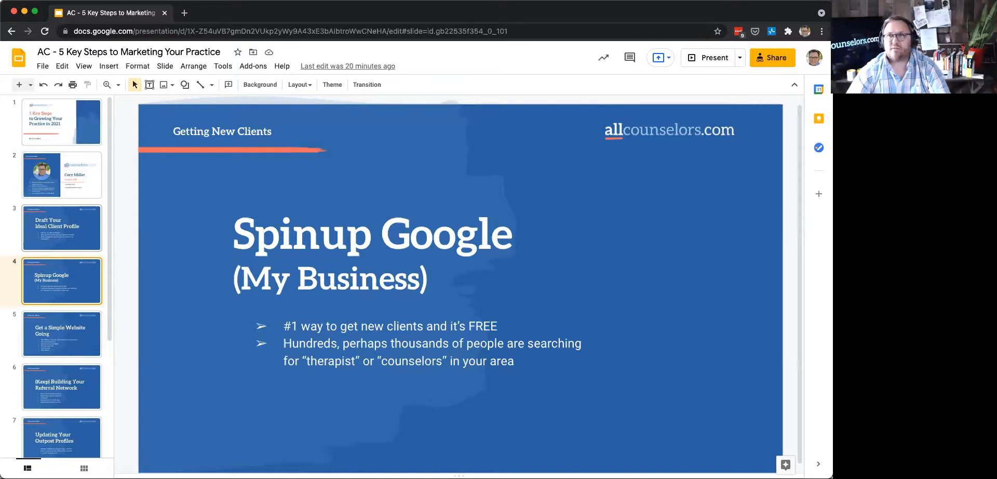
Search Google for 'therapist' in a new tab and reveal the local map pack of nearby therapists
{"action": "left_click", "coordinate": [184, 12]}
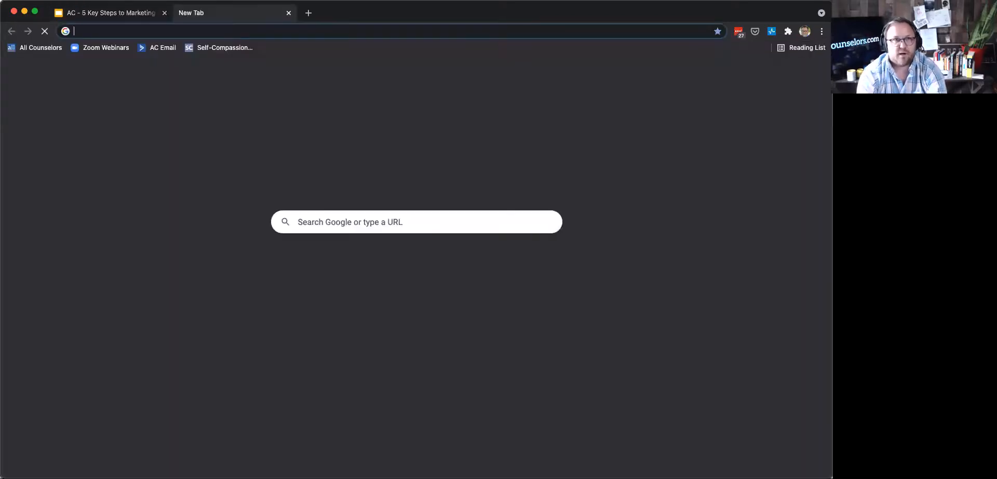
{"action": "type", "text": "therapist"}
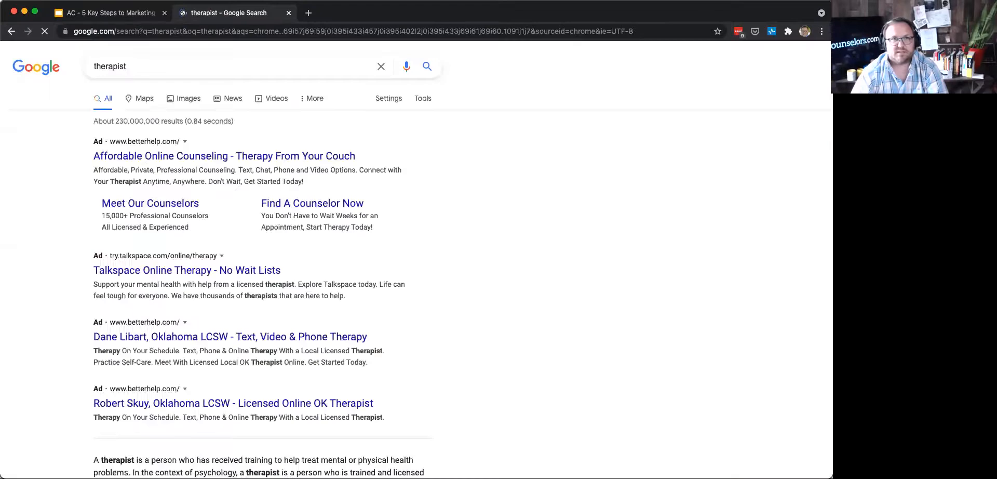
{"action": "scroll", "scroll_direction": "down", "scroll_amount": 3}
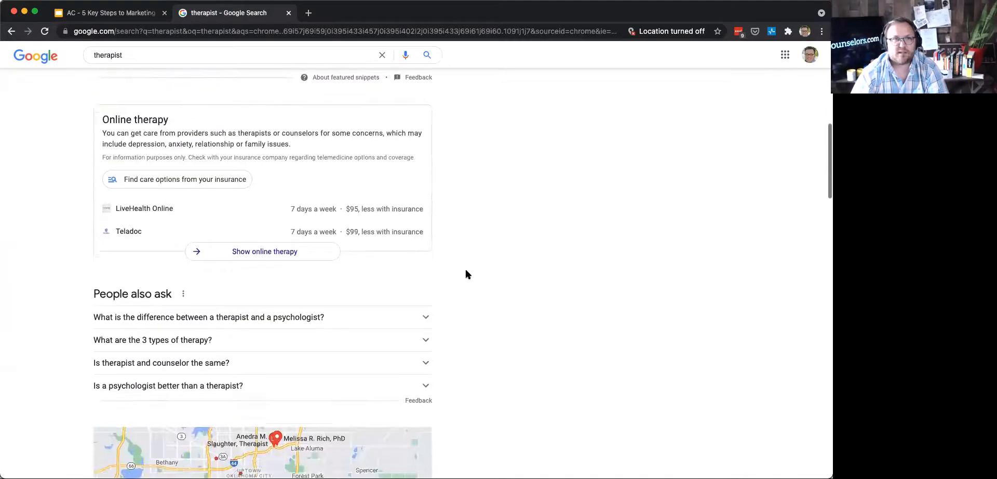
{"action": "scroll", "scroll_direction": "down", "scroll_amount": 3}
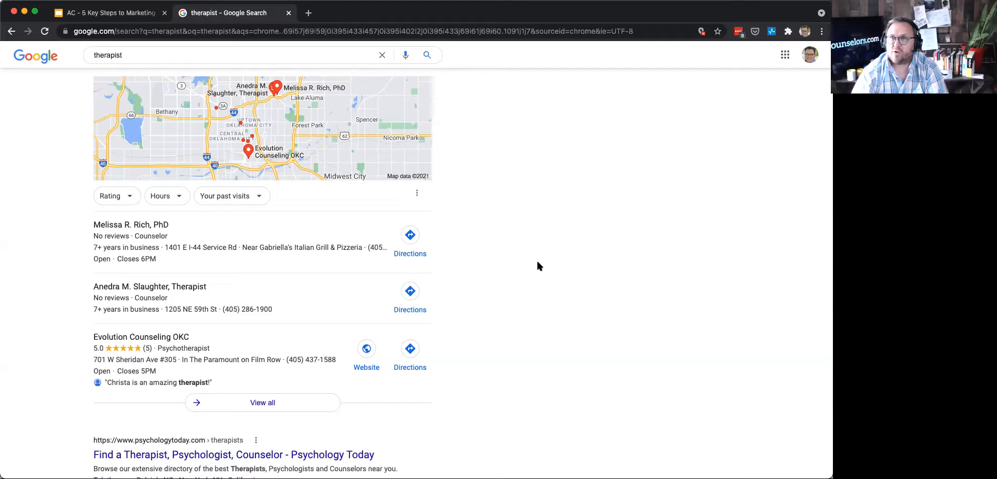
{"action": "mouse_move", "coordinate": [237, 86]}
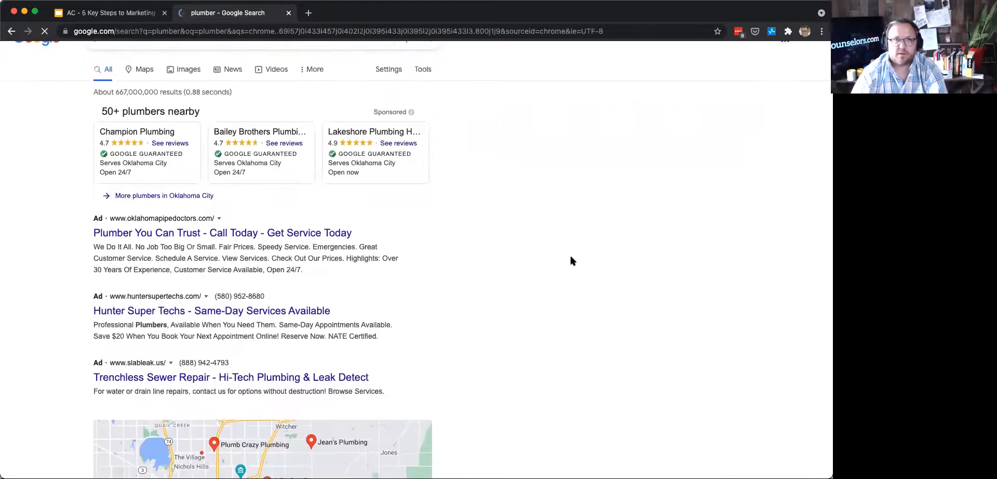
Review the plumber local results, then return to the Spinup Google (My Business) slide
{"action": "scroll", "scroll_direction": "down", "scroll_amount": 3}
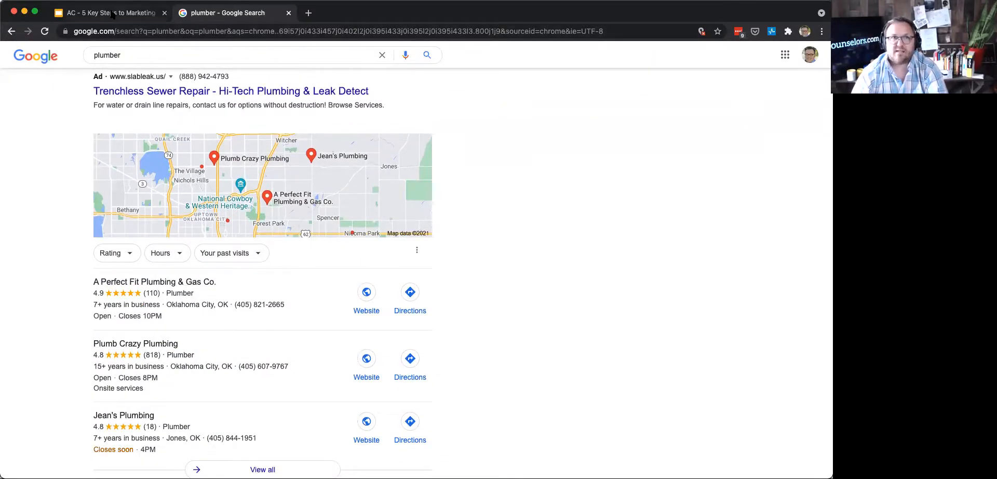
{"action": "left_click", "coordinate": [105, 12]}
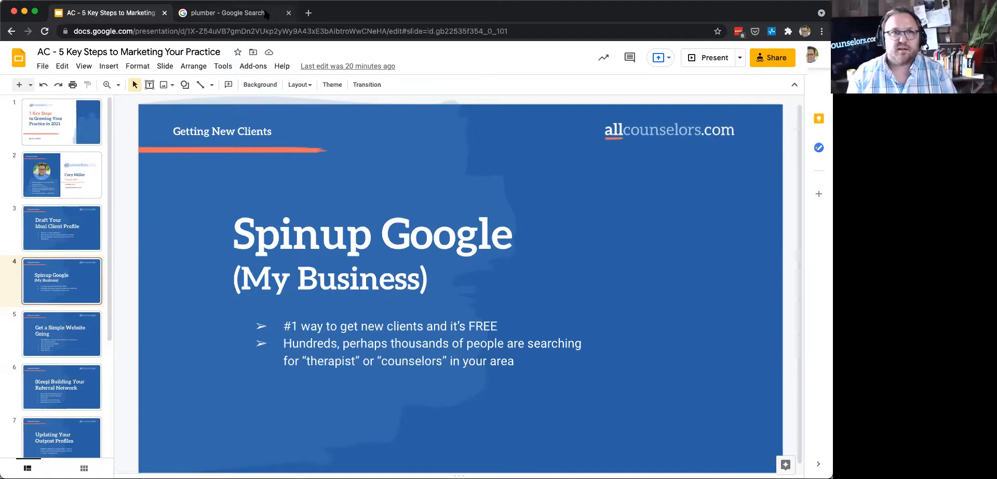
Show the google.com/business overview page briefly, then return to the Spinup Google slide
{"action": "left_click", "coordinate": [226, 13]}
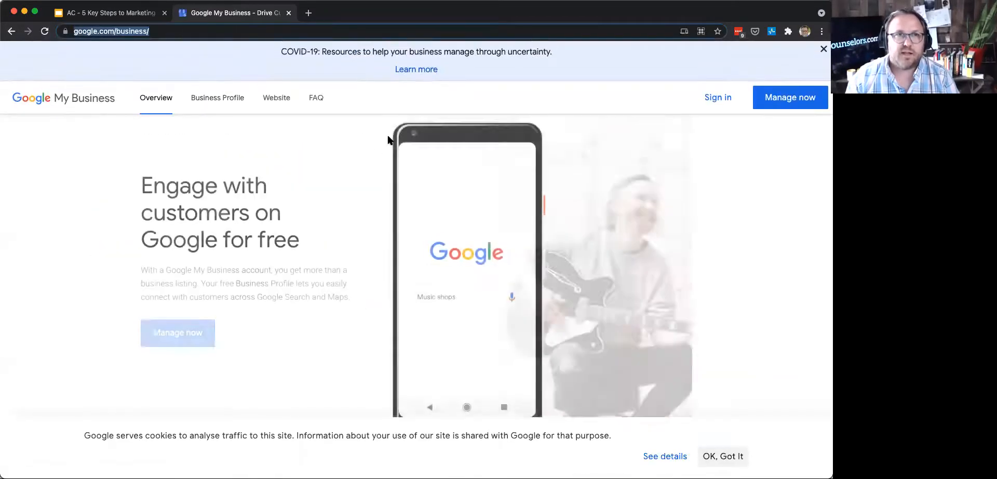
{"action": "left_click", "coordinate": [107, 13]}
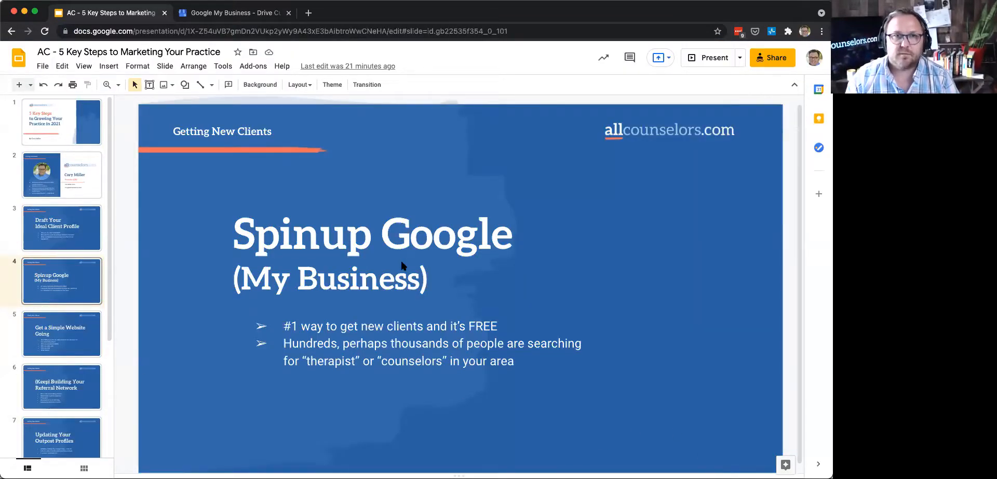
{"action": "mouse_move", "coordinate": [463, 275]}
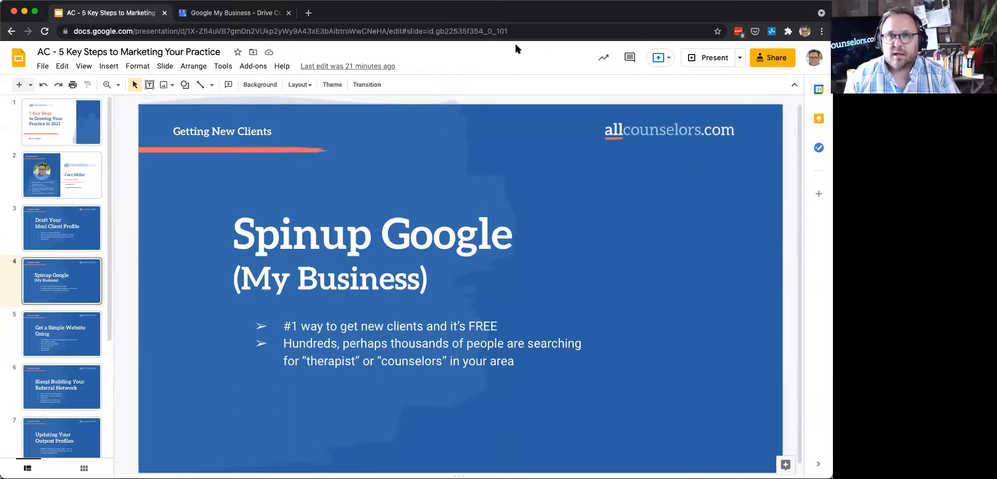
{"action": "mouse_move", "coordinate": [131, 294]}
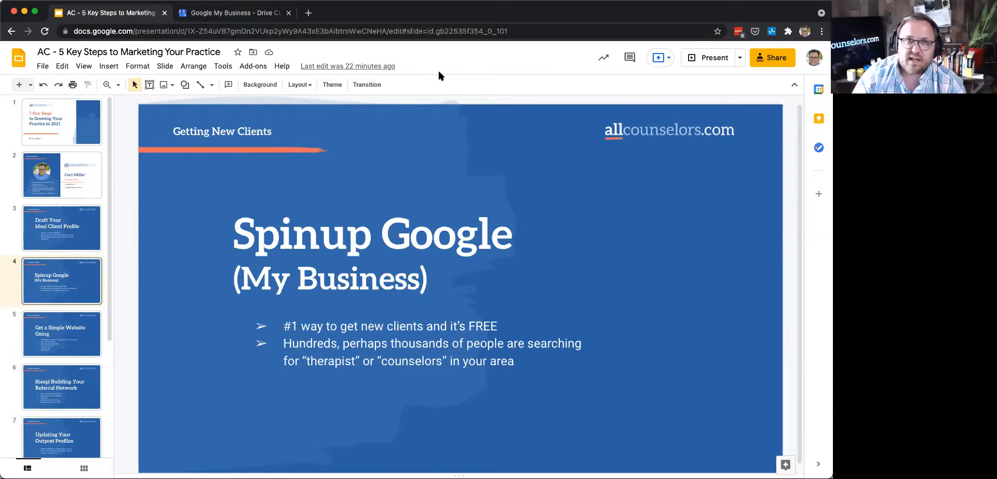
{"action": "mouse_move", "coordinate": [122, 252]}
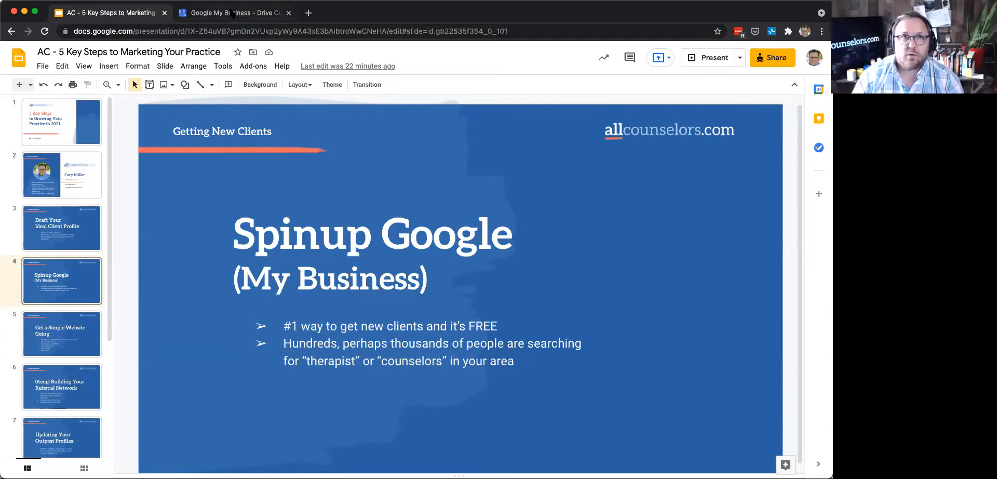
{"action": "left_click", "coordinate": [234, 12]}
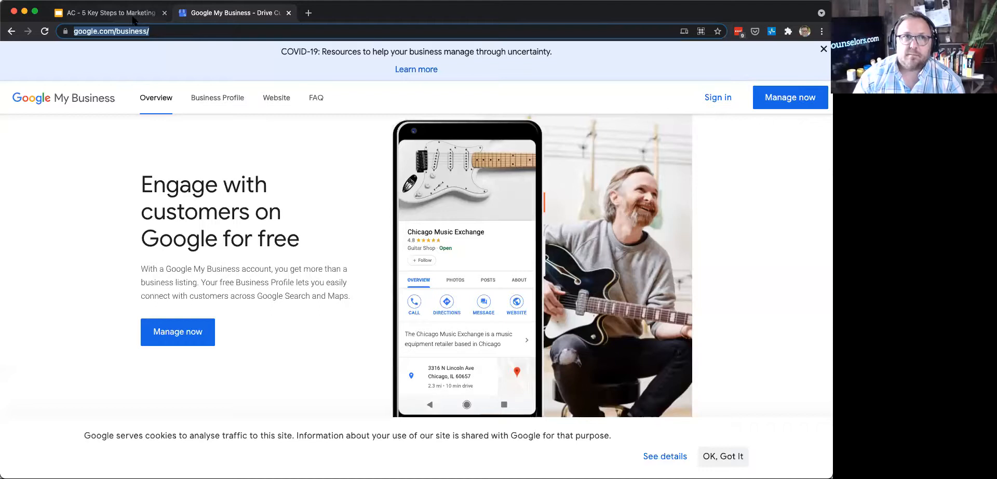
{"action": "left_click", "coordinate": [108, 12]}
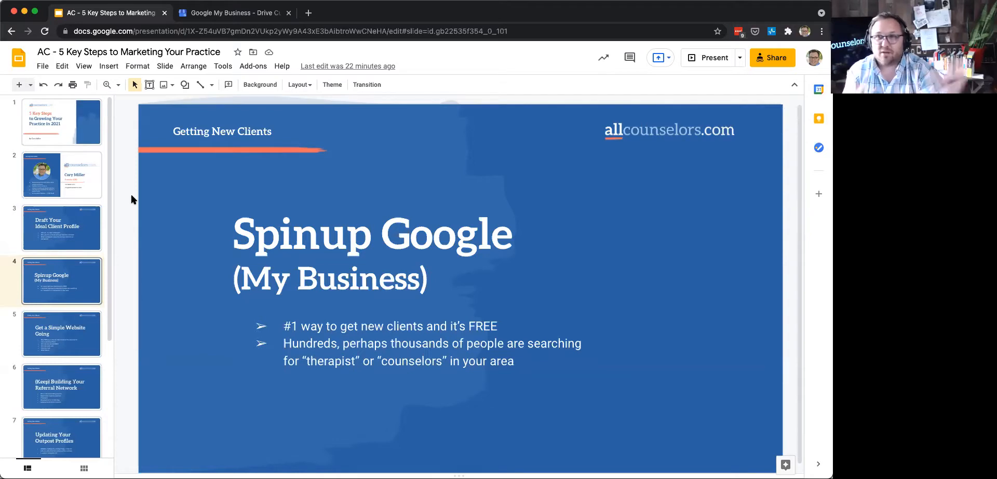
{"action": "mouse_move", "coordinate": [129, 197]}
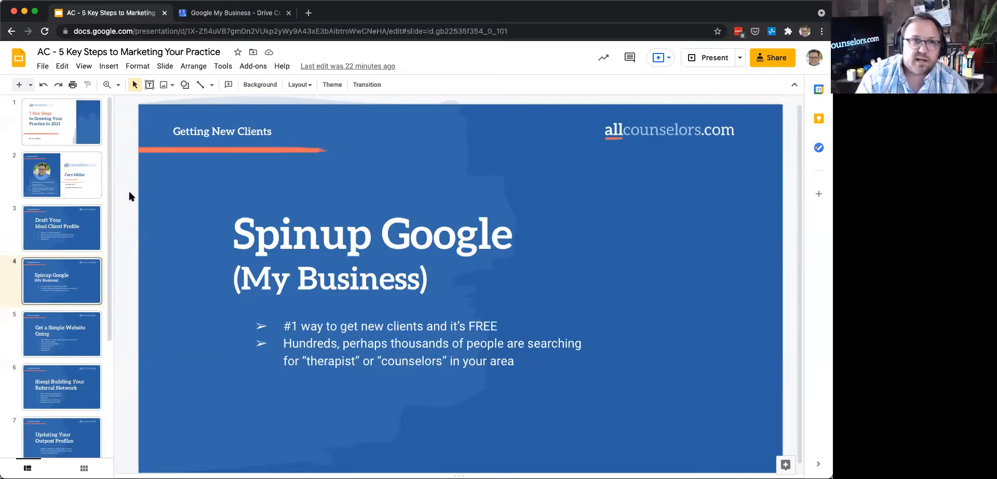
{"action": "mouse_move", "coordinate": [132, 233]}
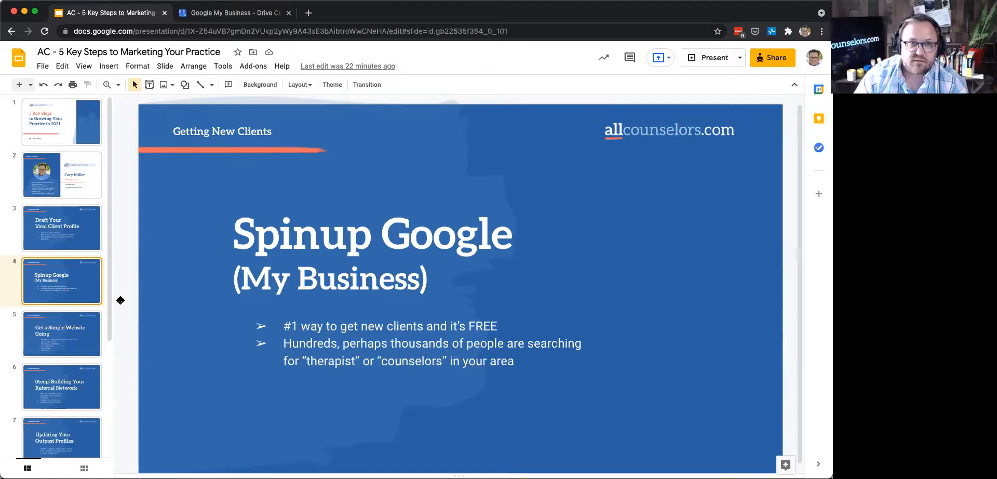
{"action": "mouse_move", "coordinate": [57, 339]}
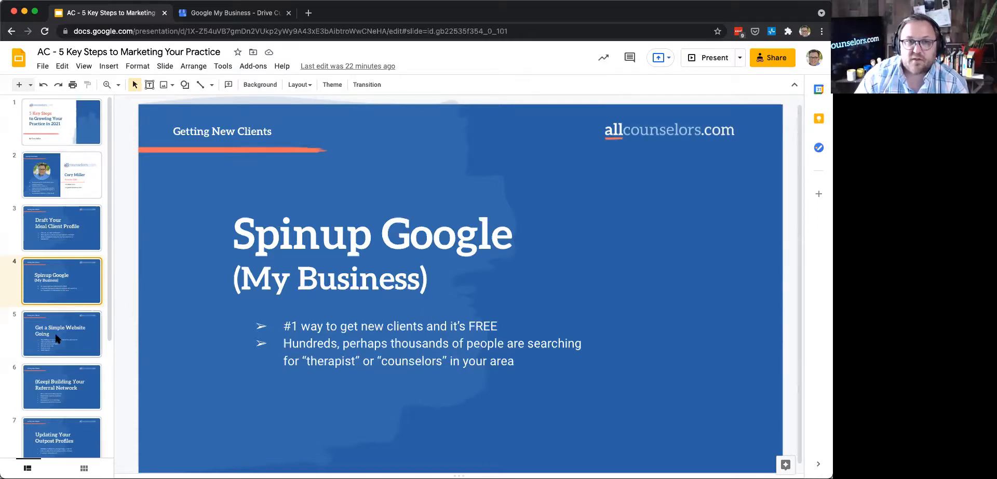
Show slide 5, Get a Simple Website Going, the marketing-hub slide
{"action": "left_click", "coordinate": [61, 333]}
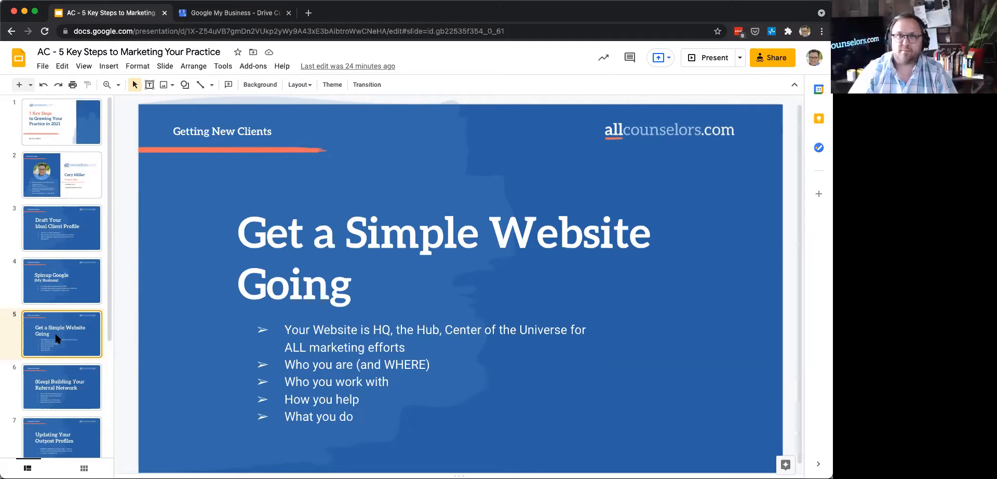
{"action": "mouse_move", "coordinate": [134, 323]}
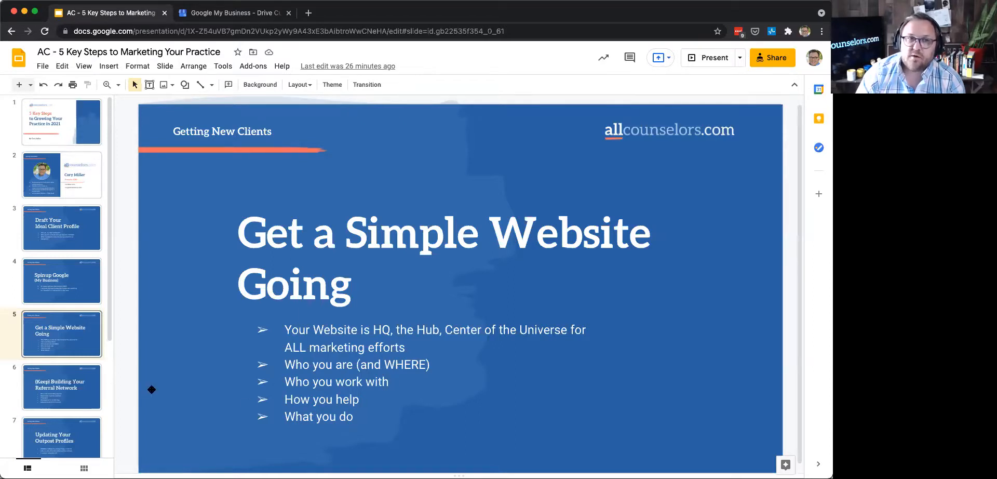
{"action": "mouse_move", "coordinate": [128, 385]}
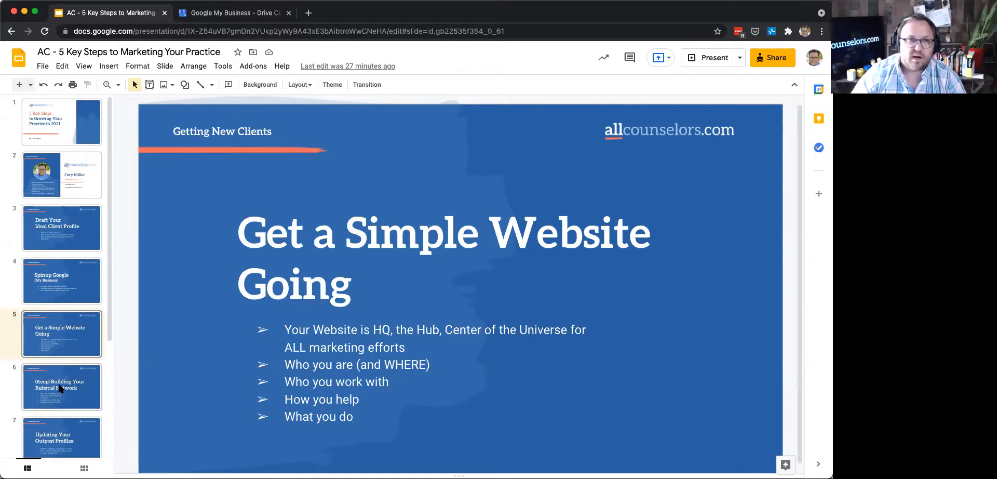
{"action": "mouse_move", "coordinate": [126, 365]}
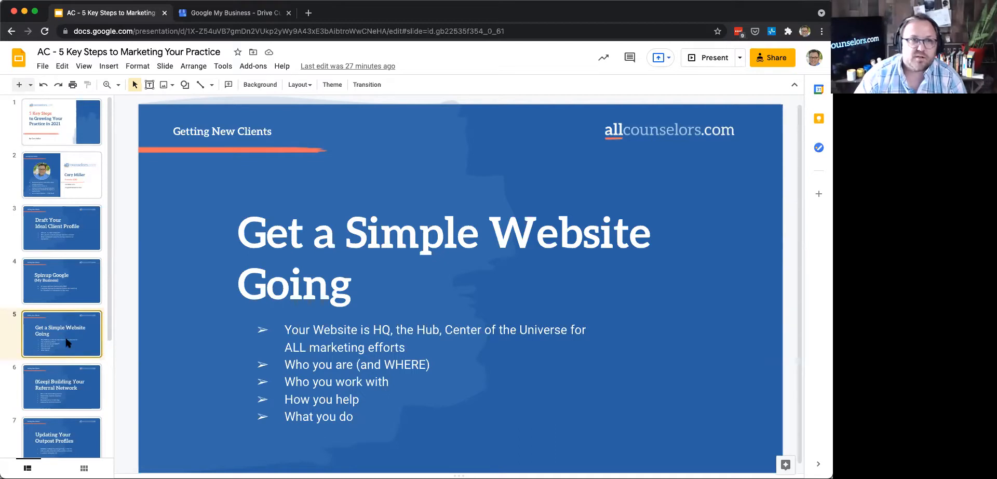
{"action": "mouse_move", "coordinate": [63, 353]}
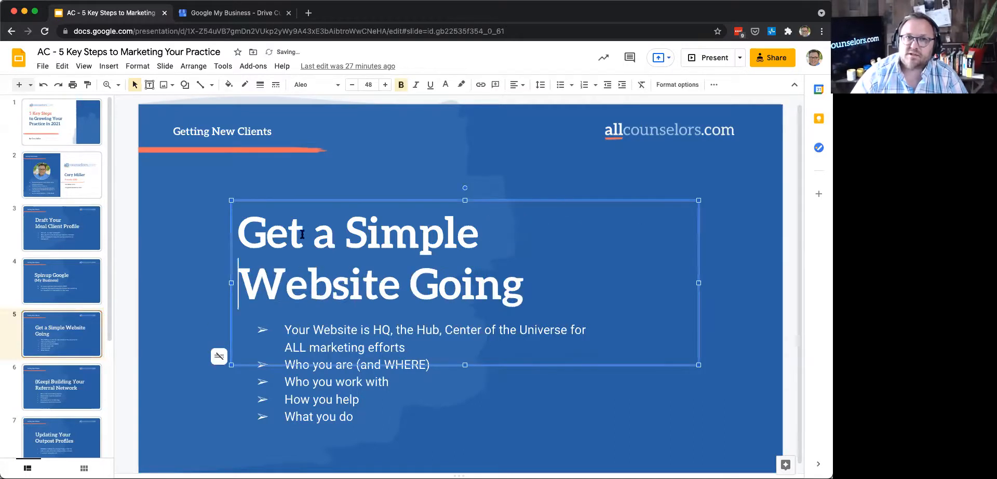
Finish the title edit so it wraps as 'Get a Simple / Website Going' and saves to Drive
{"action": "left_click", "coordinate": [127, 303]}
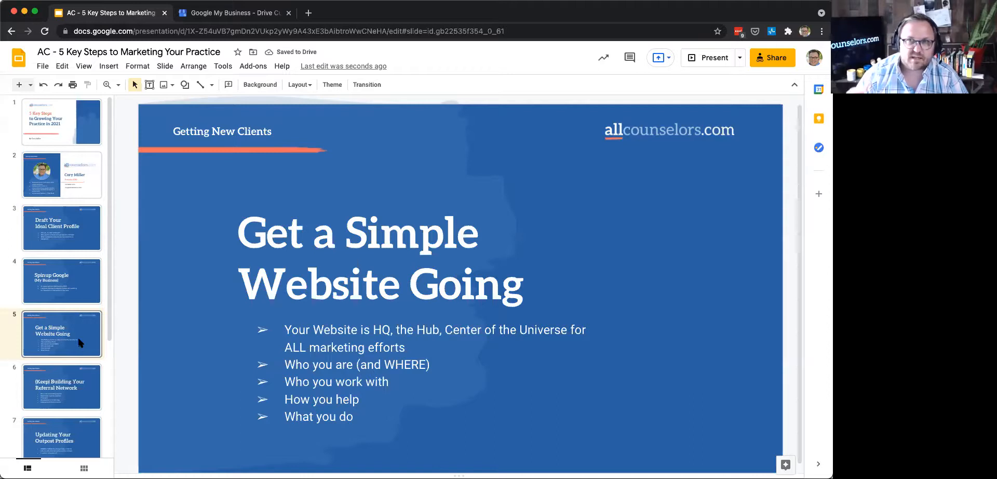
{"action": "mouse_move", "coordinate": [66, 375]}
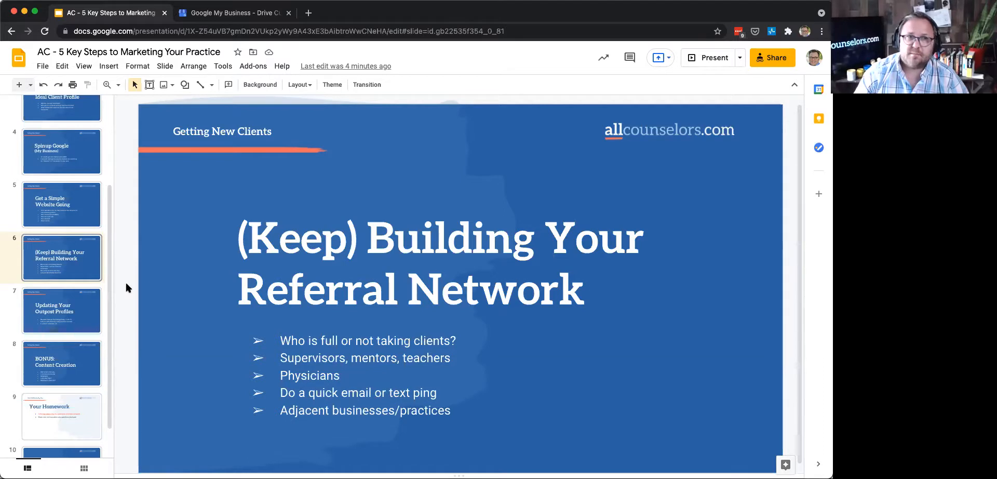
{"action": "mouse_move", "coordinate": [127, 273]}
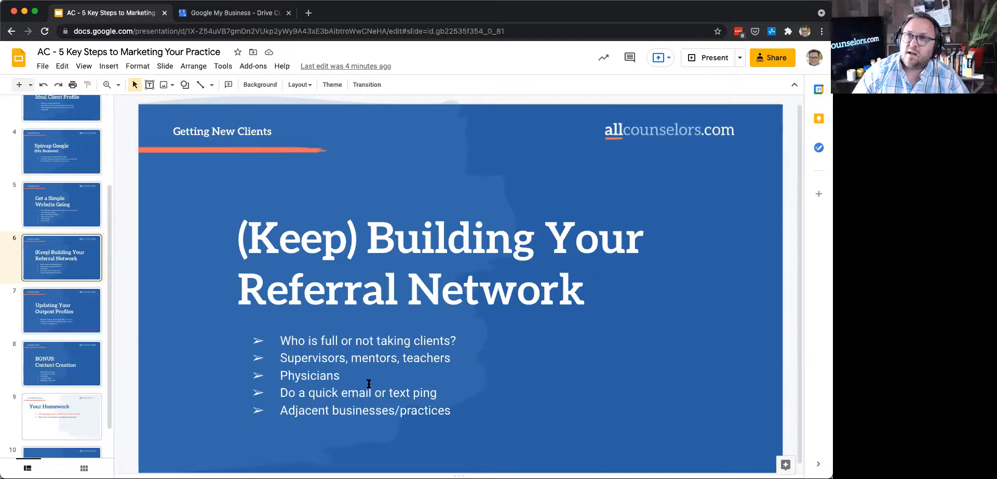
{"action": "mouse_move", "coordinate": [128, 336]}
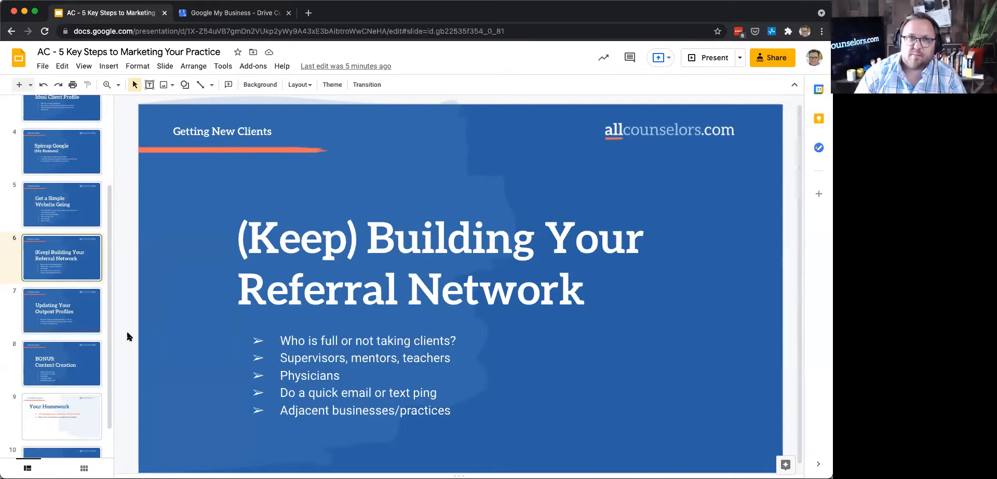
{"action": "mouse_move", "coordinate": [131, 330]}
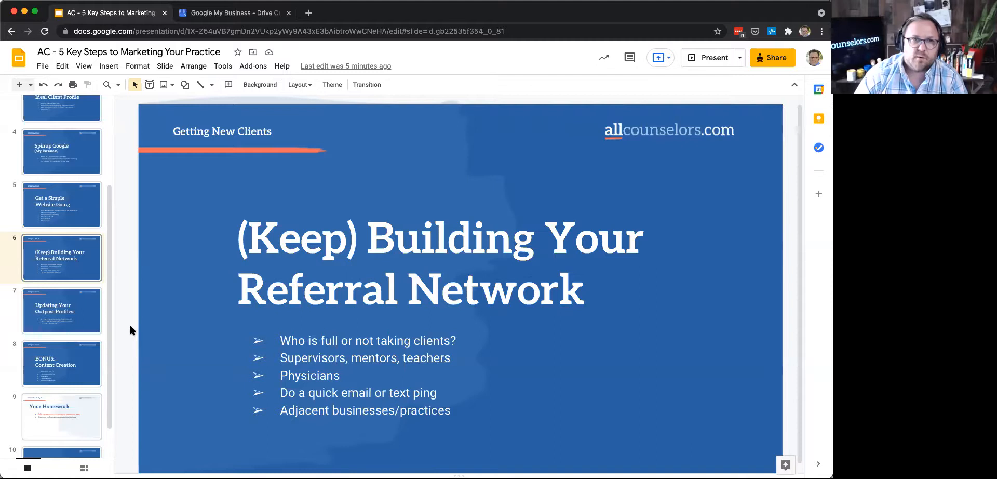
Scroll the filmstrip down toward the (Keep) Building Your Referral Network slide
{"action": "scroll", "scroll_direction": "down", "scroll_amount": 3}
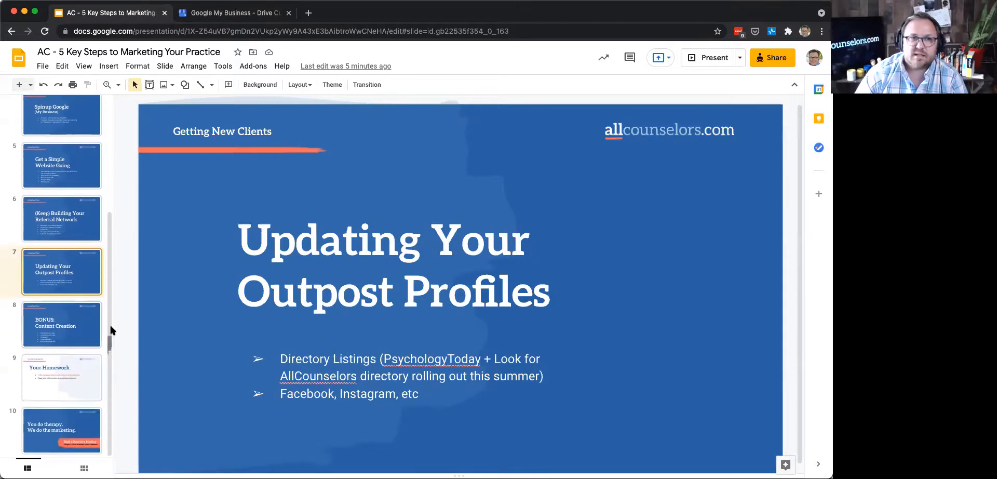
{"action": "mouse_move", "coordinate": [123, 313]}
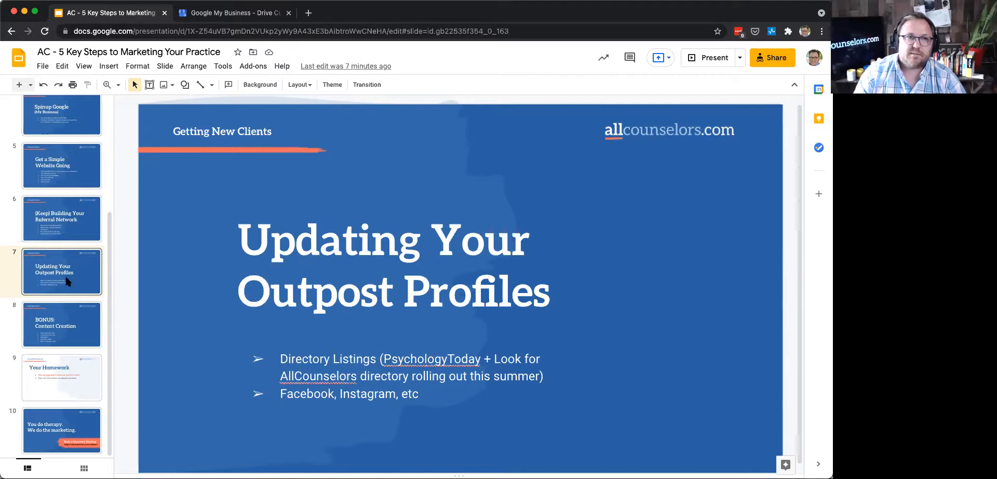
{"action": "mouse_move", "coordinate": [130, 339]}
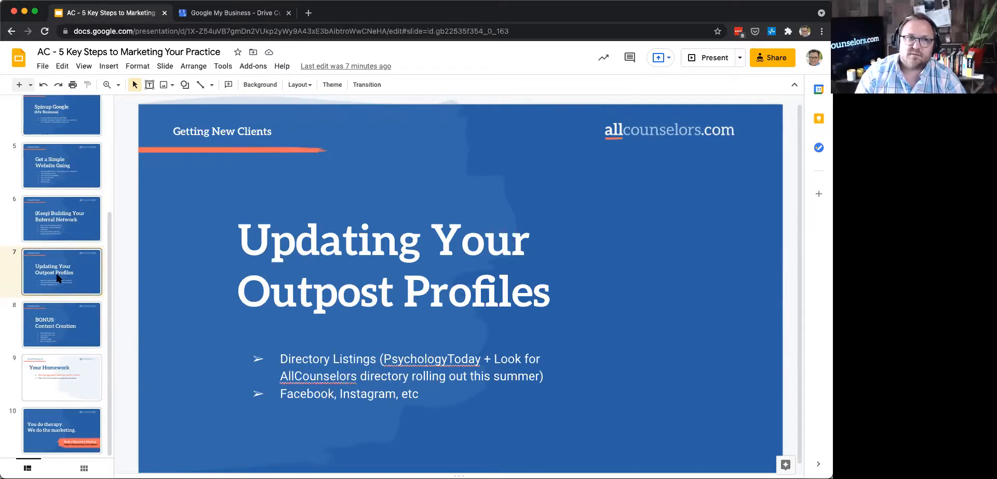
Show slide 8, BONUS: Content Creation, with its five content-posting pointers
{"action": "left_click", "coordinate": [62, 324]}
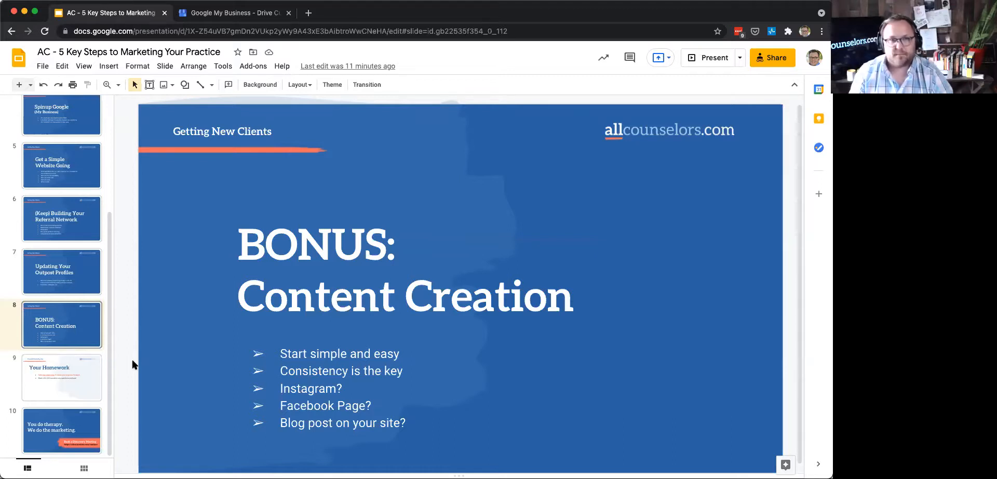
Show the Your Homework slide, then the closing 'You do therapy. We do the marketing.' slide
{"action": "left_click", "coordinate": [61, 377]}
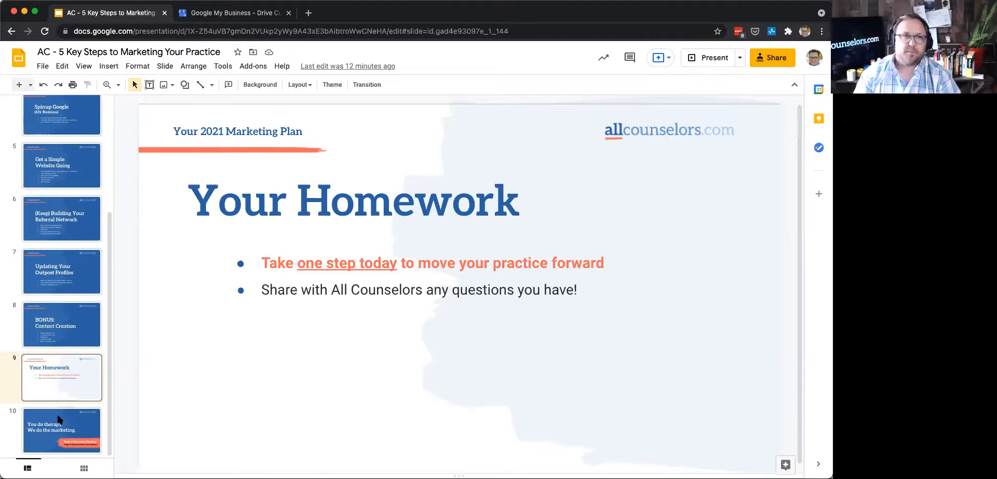
{"action": "left_click", "coordinate": [61, 430]}
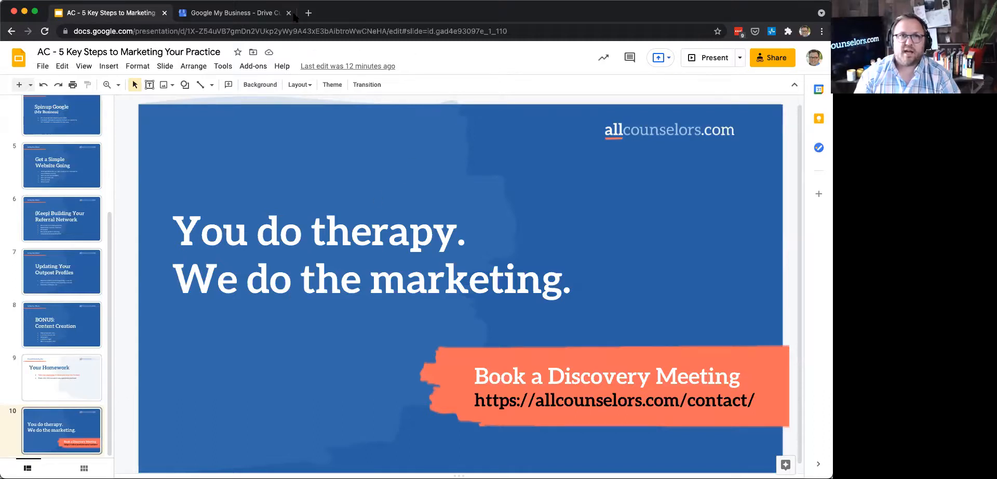
Load allcounselors.com in a new tab and go to its Contact page with the message form
{"action": "left_click", "coordinate": [308, 12]}
{"action": "type", "text": "allcounselors.com"}
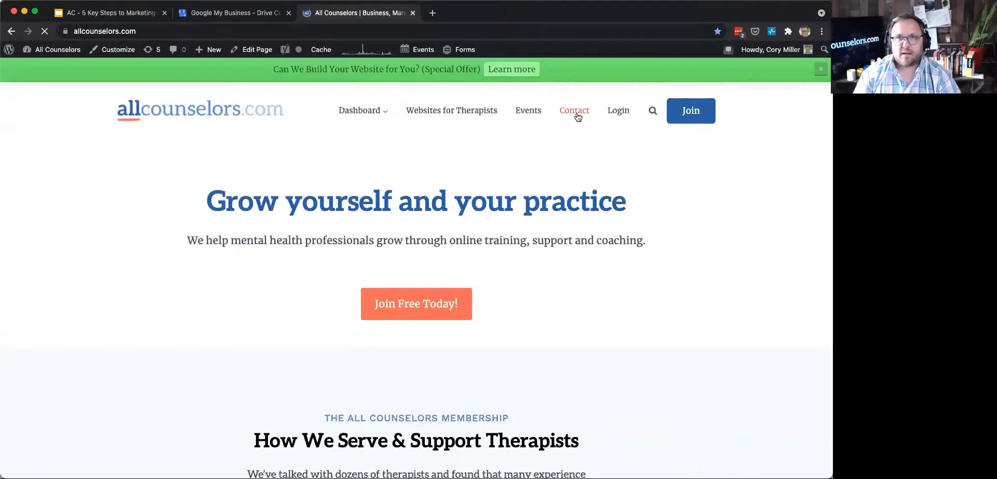
{"action": "left_click", "coordinate": [573, 110]}
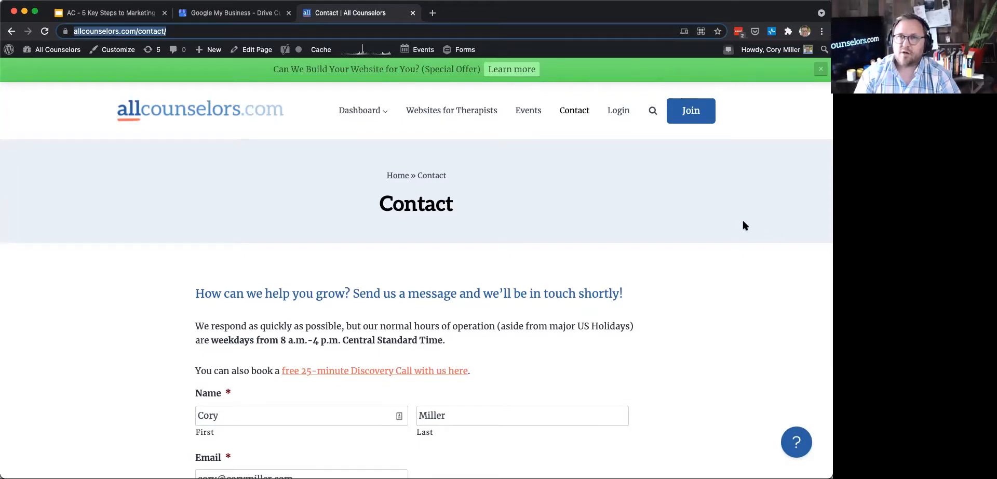
{"action": "mouse_move", "coordinate": [792, 217]}
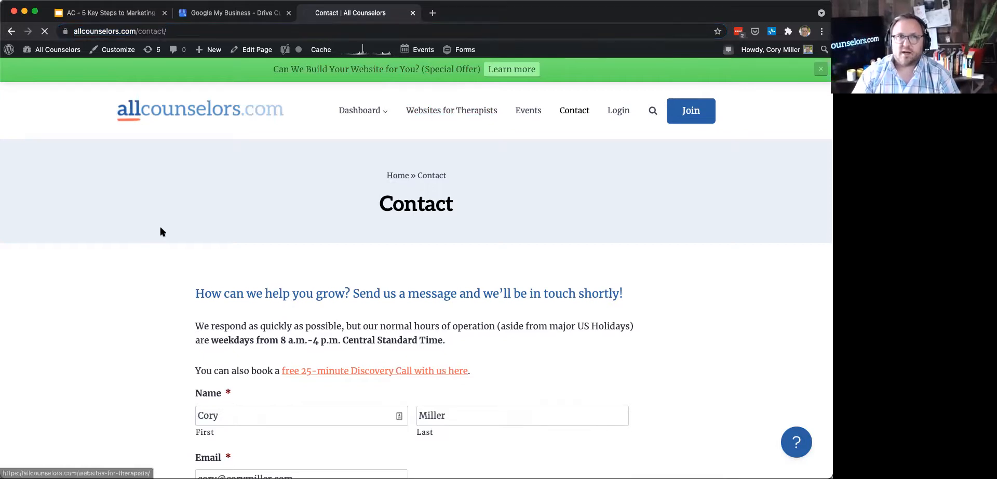
{"action": "left_click", "coordinate": [451, 110]}
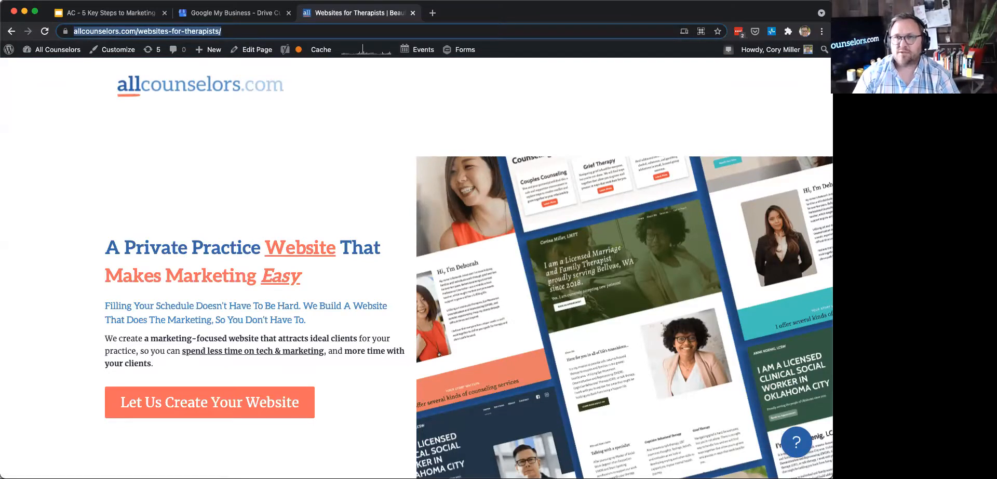
{"action": "mouse_move", "coordinate": [208, 387]}
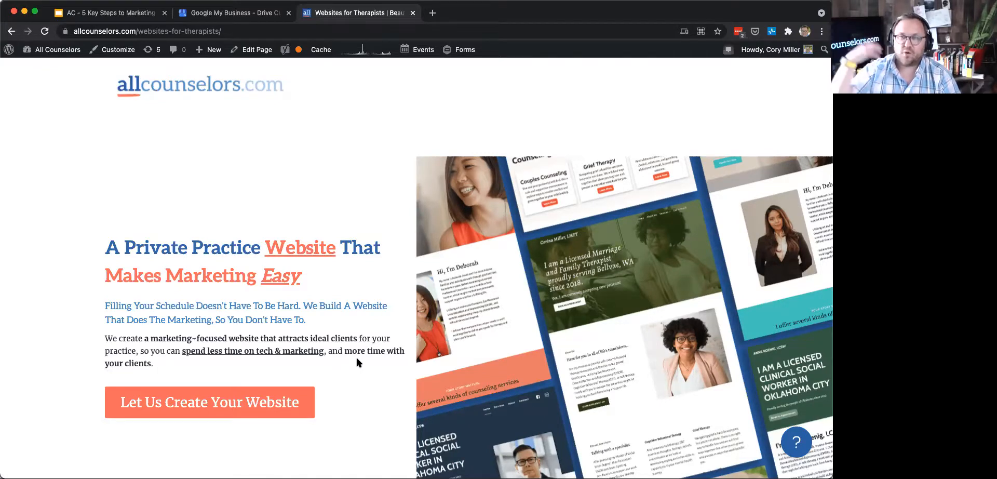
{"action": "mouse_move", "coordinate": [376, 342]}
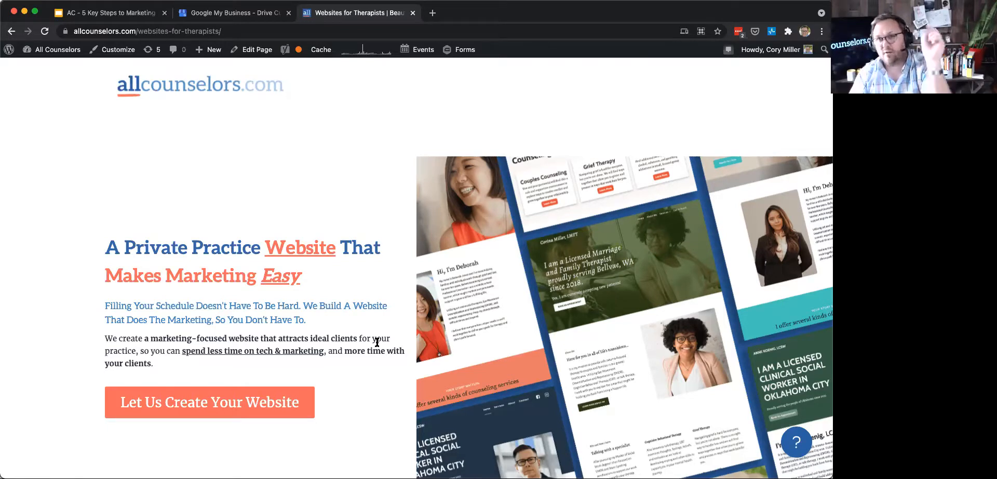
Scroll through the website pricing and inclusions, then return to the deck's closing slide
{"action": "scroll", "scroll_direction": "down", "scroll_amount": 3}
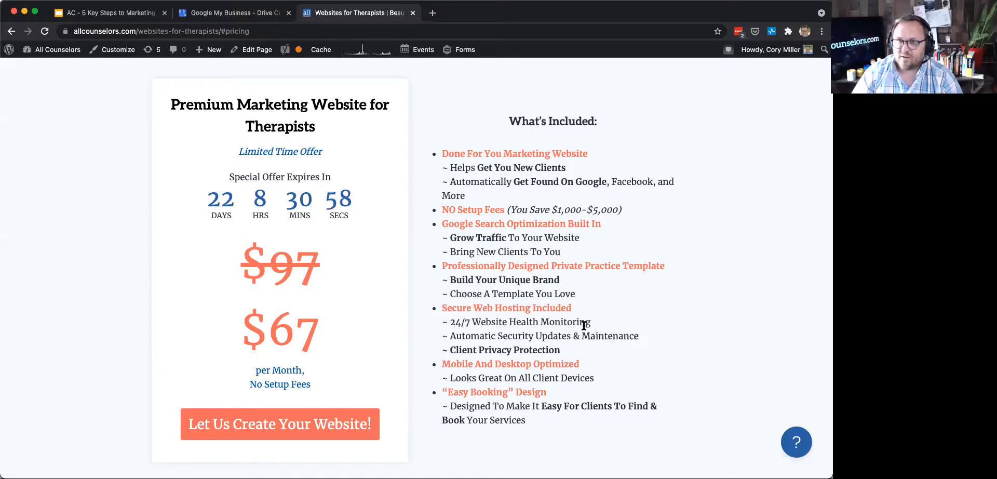
{"action": "scroll", "scroll_direction": "down", "scroll_amount": 3}
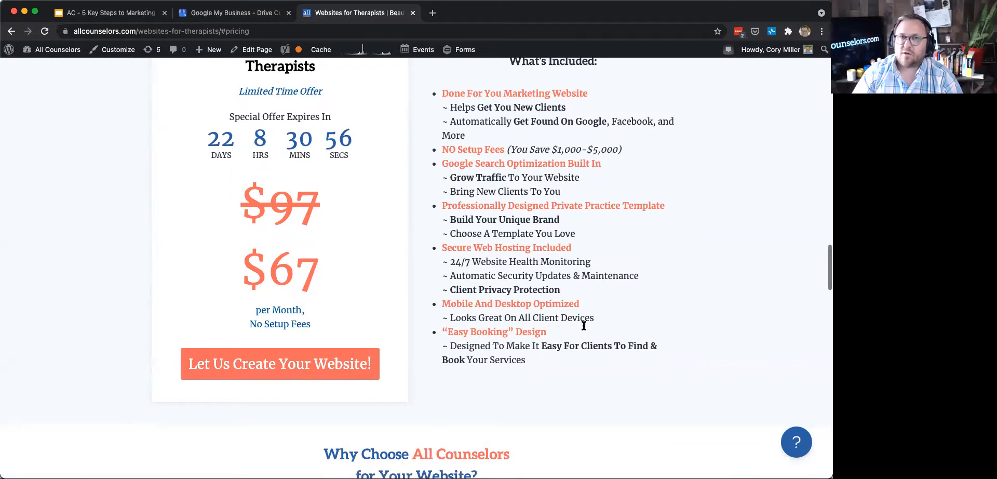
{"action": "mouse_move", "coordinate": [567, 329]}
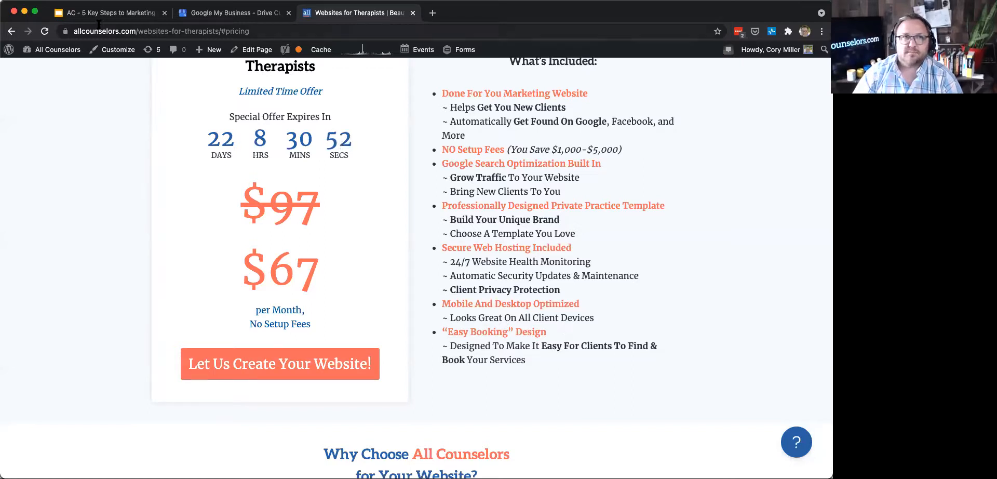
{"action": "left_click", "coordinate": [108, 13]}
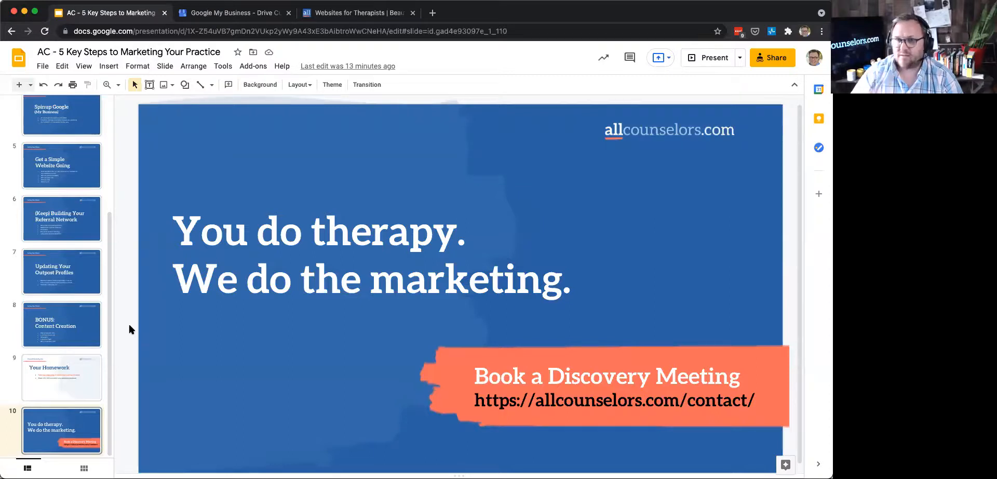
{"action": "mouse_move", "coordinate": [44, 444]}
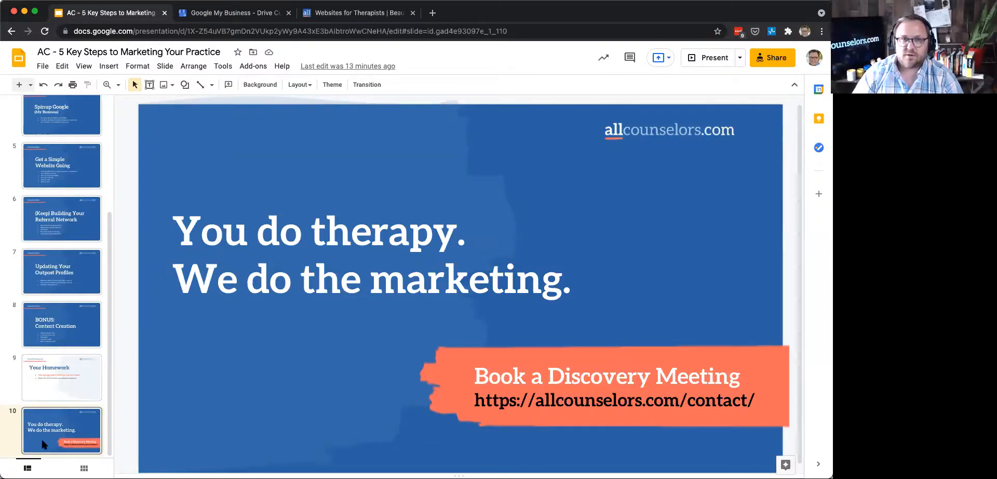